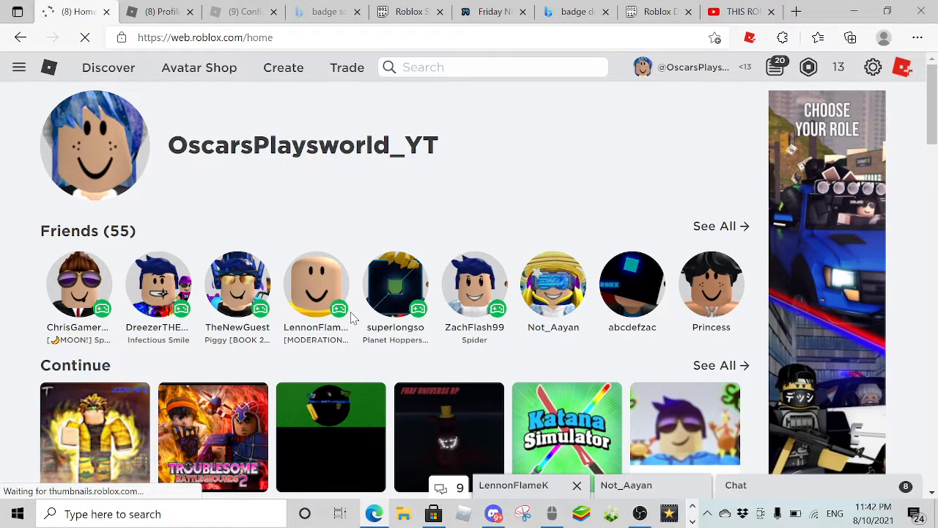
Open your own Roblox profile page showing friend count and About description.
left_click(632, 284)
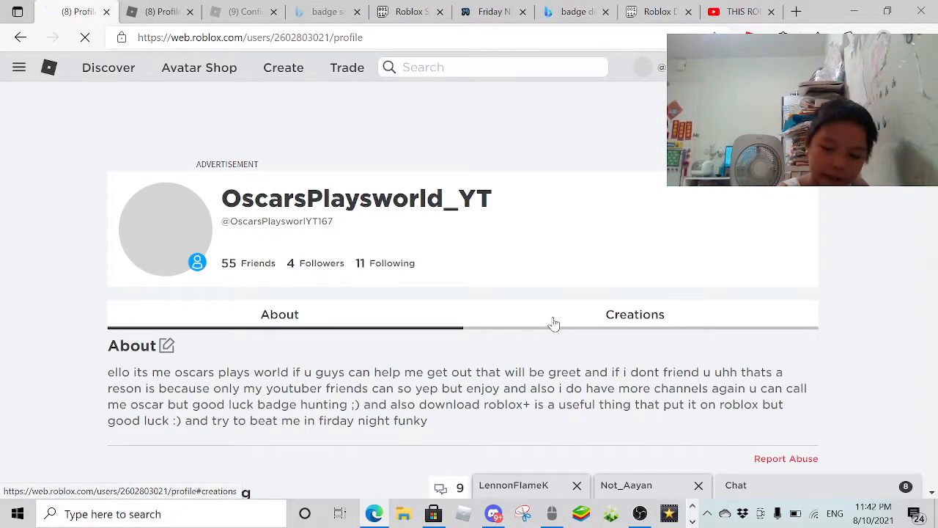
scroll("down", 3)
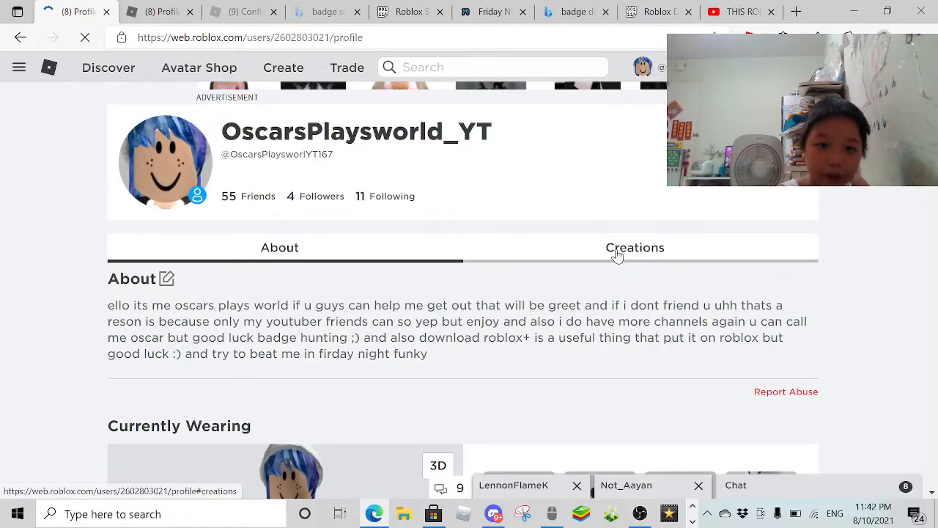
scroll("down", 3)
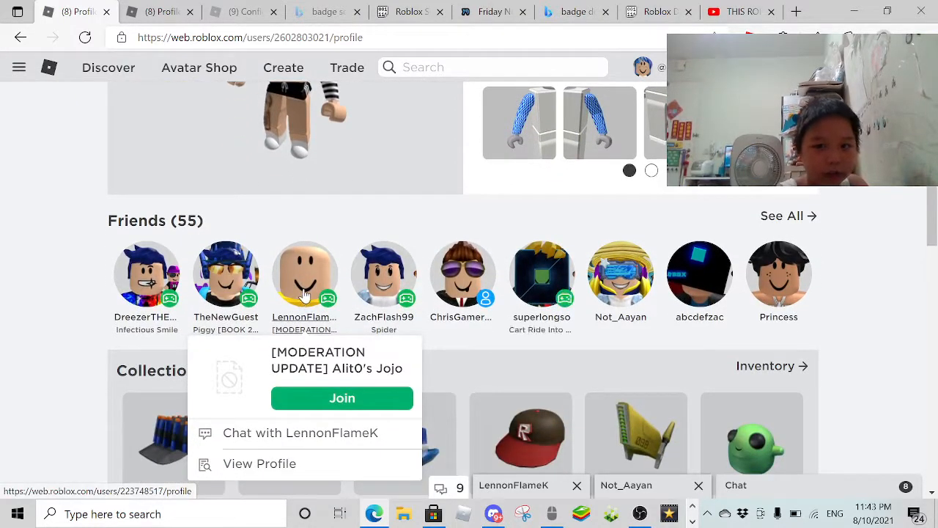
scroll("down", 3)
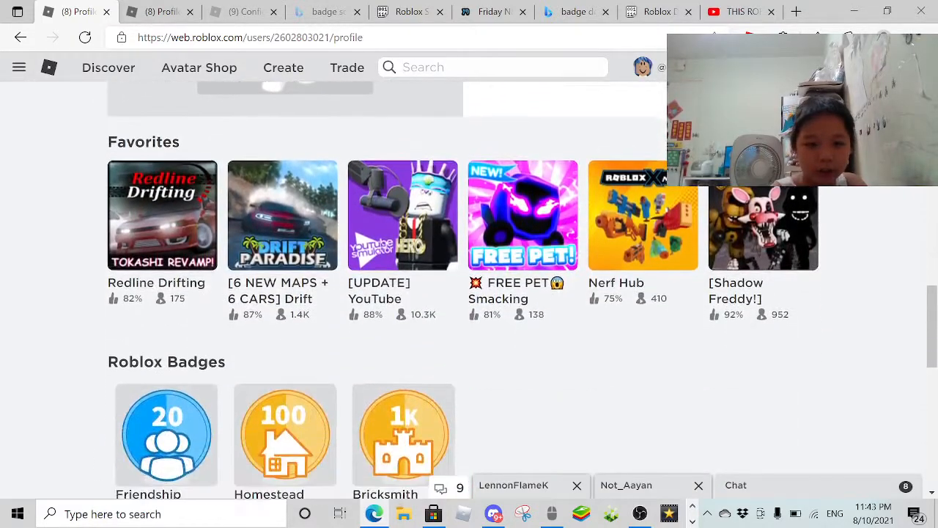
scroll("down", 3)
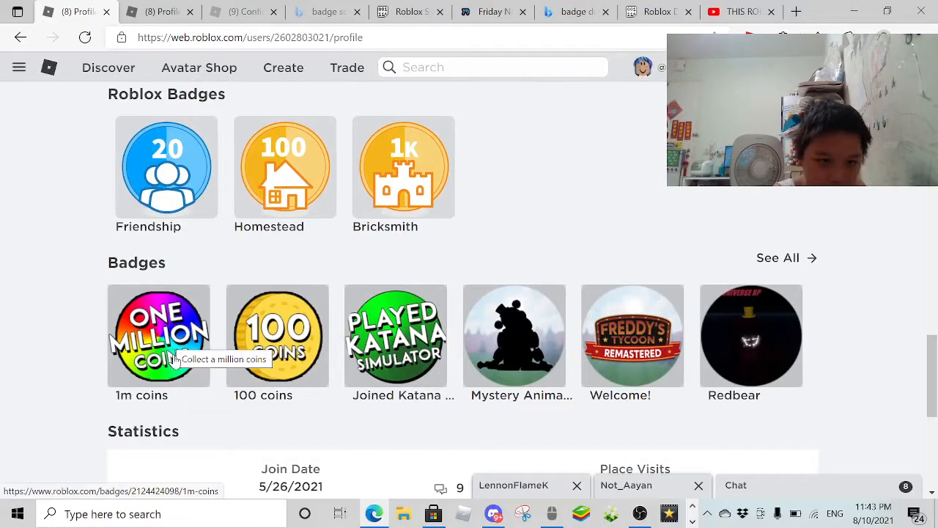
scroll("down", 3)
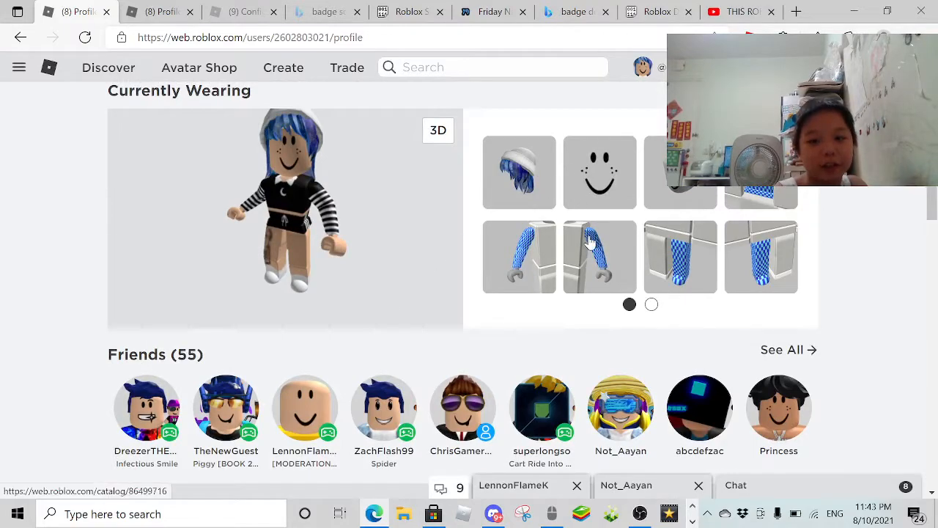
mouse_move(388, 264)
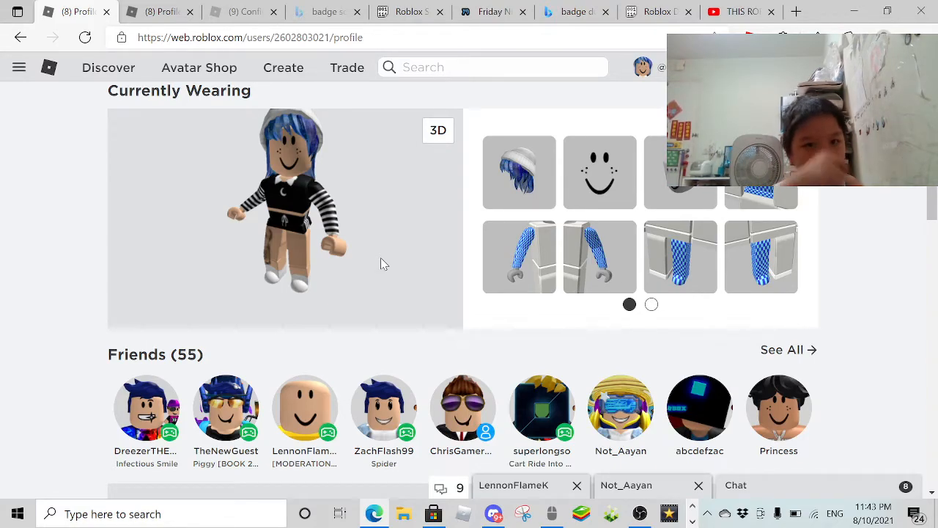
left_click(19, 67)
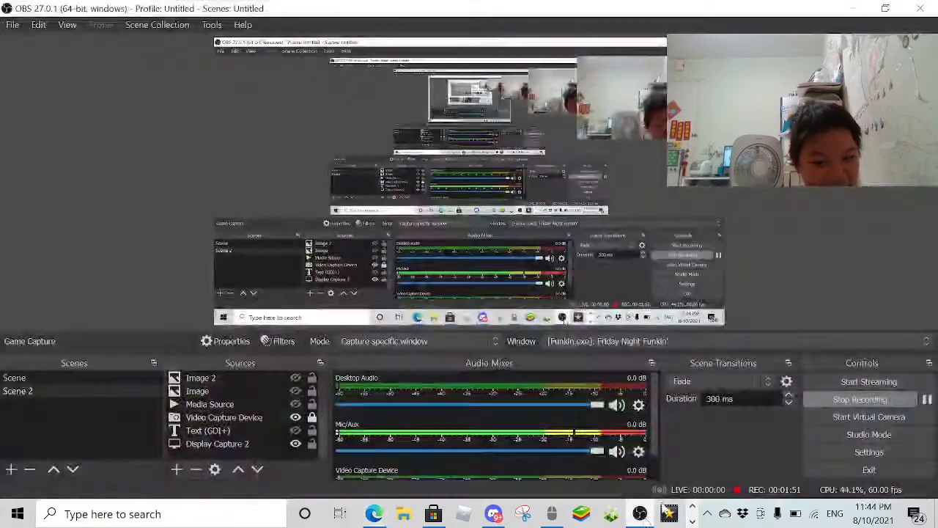
mouse_move(926, 398)
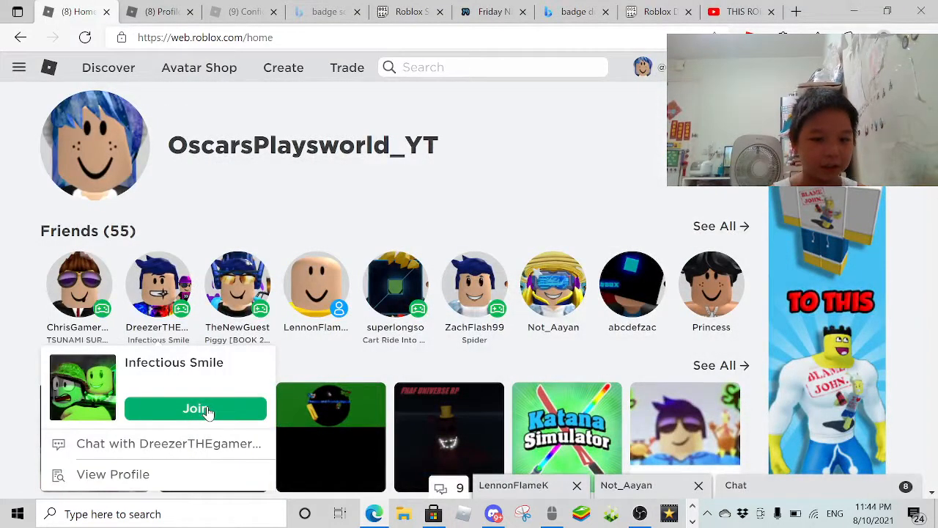
Join the friend's Infectious Smile game via their avatar in the friends list.
left_click(195, 408)
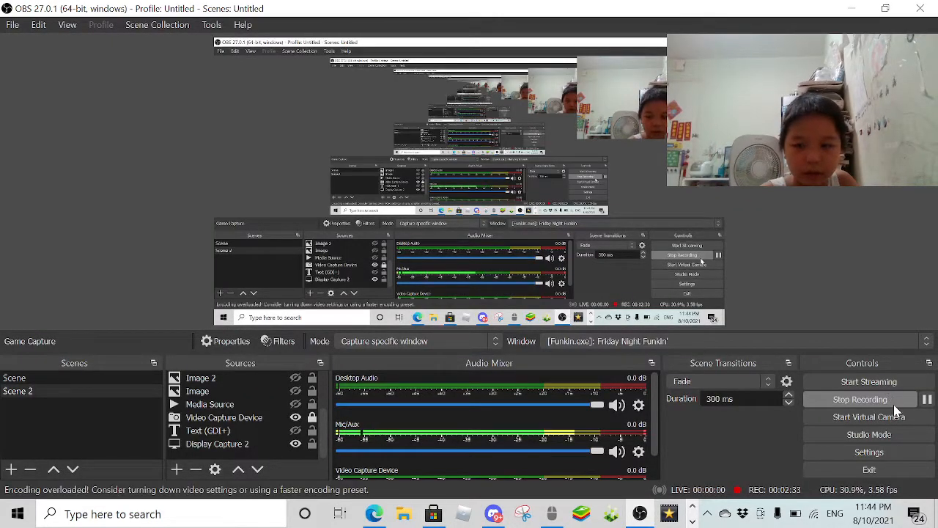
left_click(224, 418)
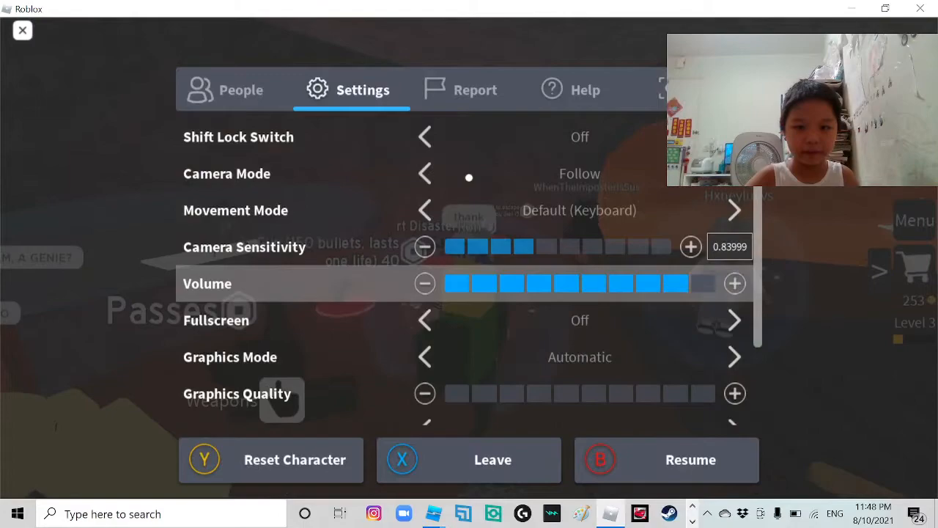
Move the Volume slider close to maximum in the in-game Settings.
left_click(424, 283)
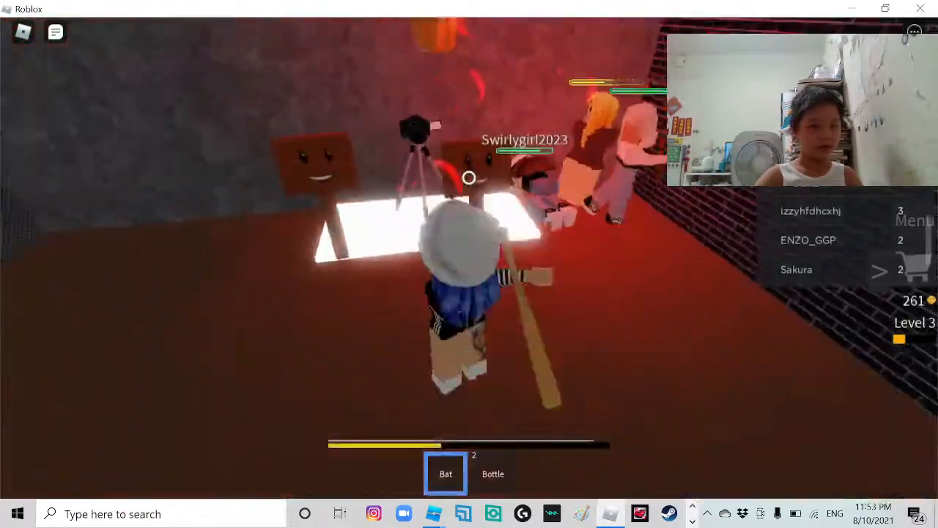
Swap between bat and bottle and strike smilies, raising coins to 263.
key("2")
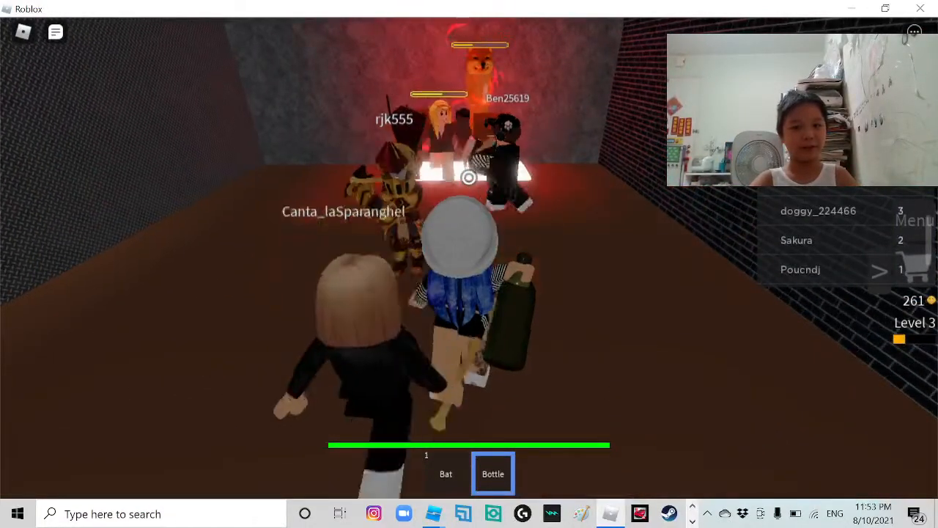
left_click(445, 473)
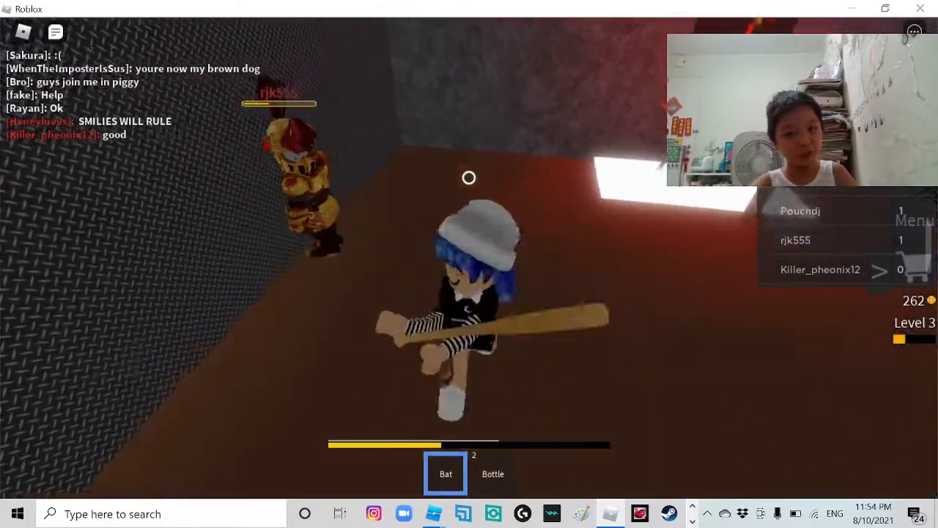
key("2")
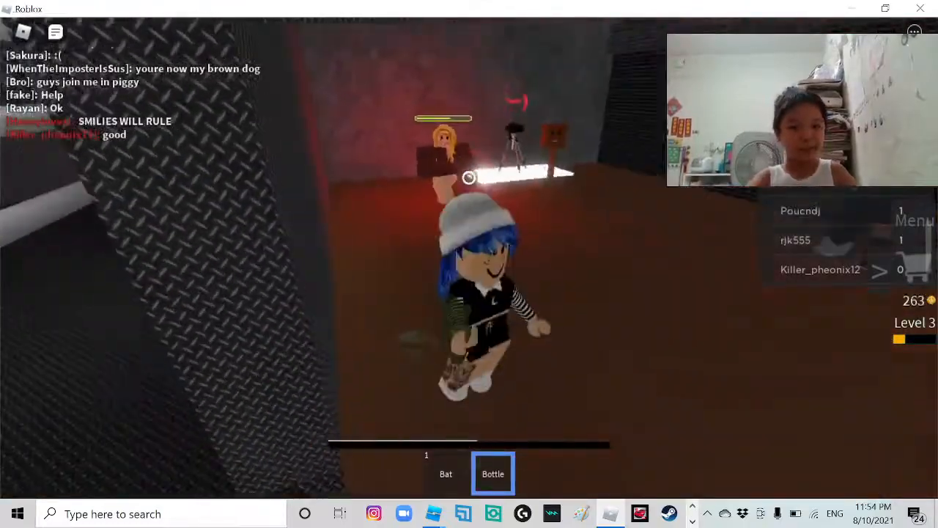